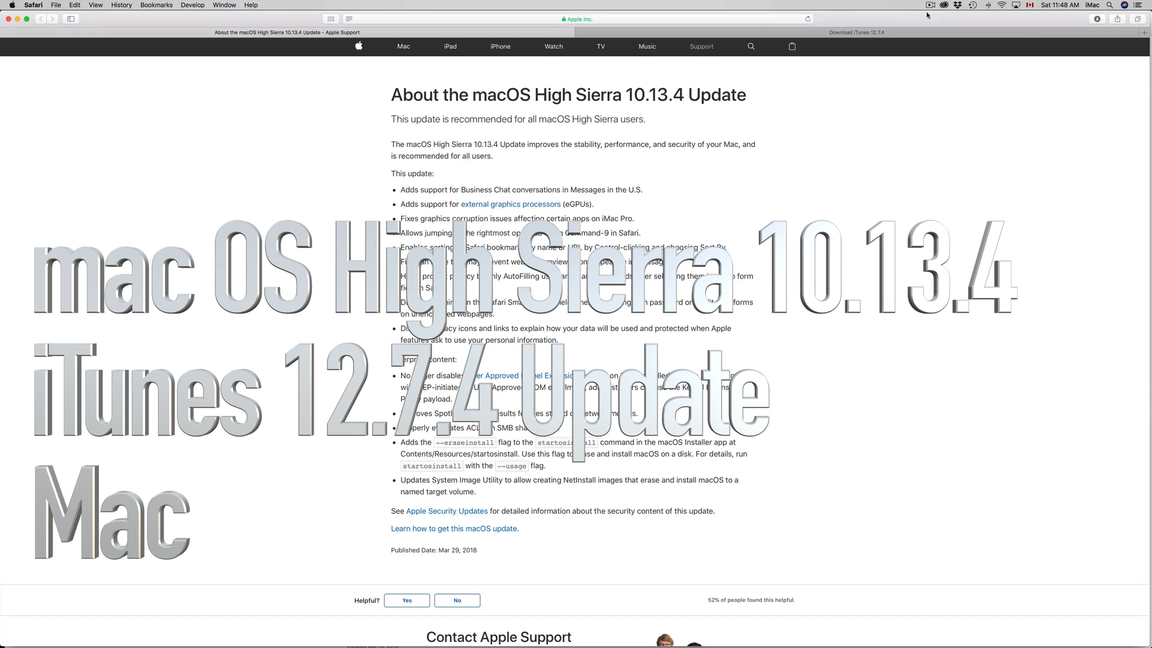
Leave Safari's macOS update notes and launch the App Store from the Apple menu.
left_click(855, 31)
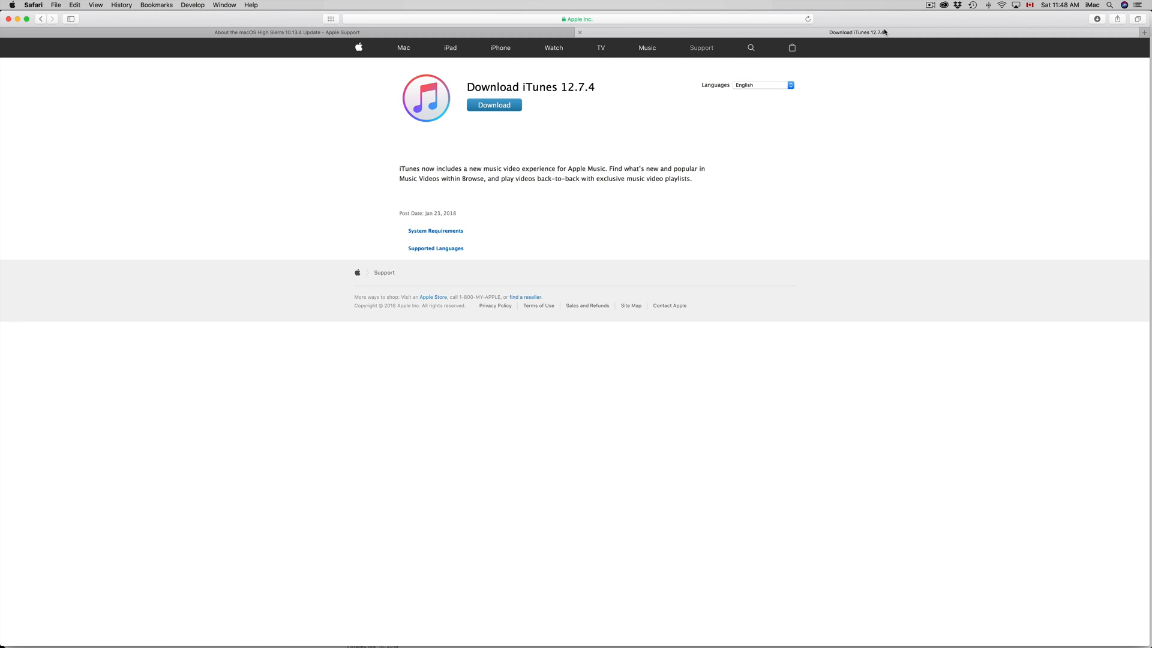
mouse_move(722, 24)
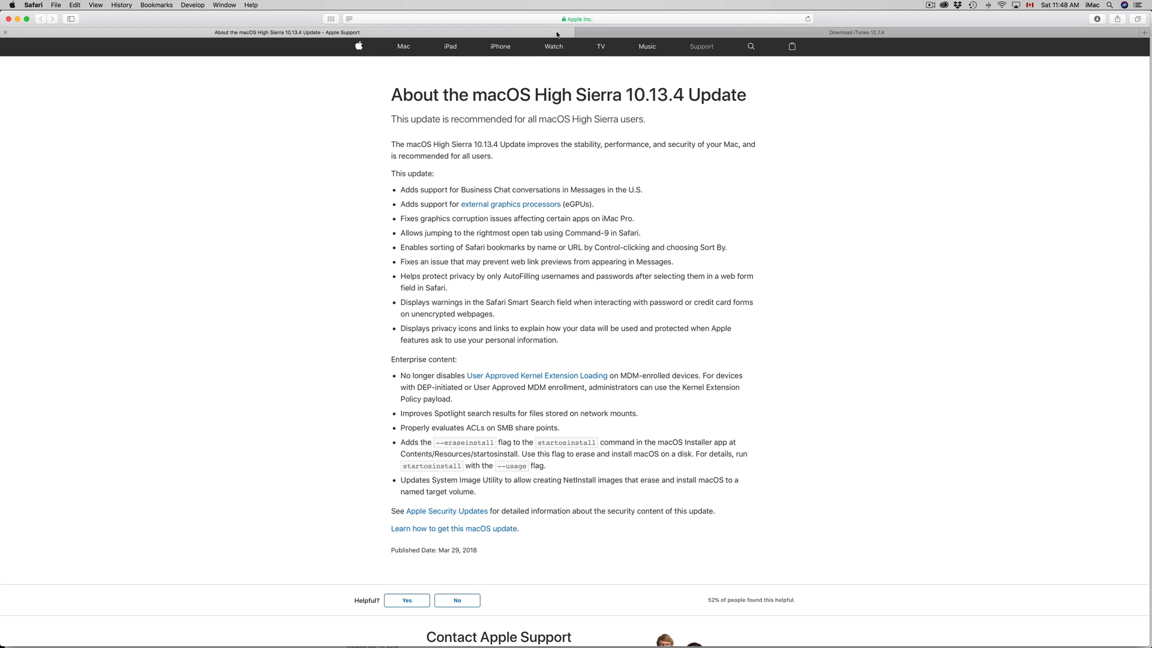
mouse_move(625, 68)
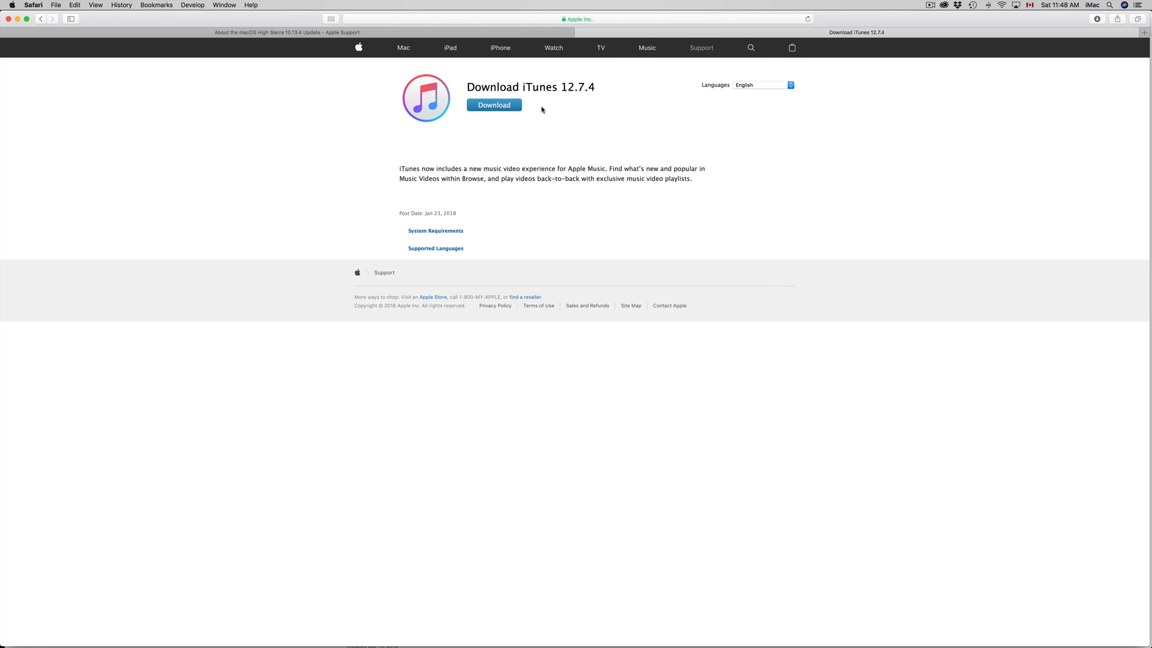
mouse_move(531, 120)
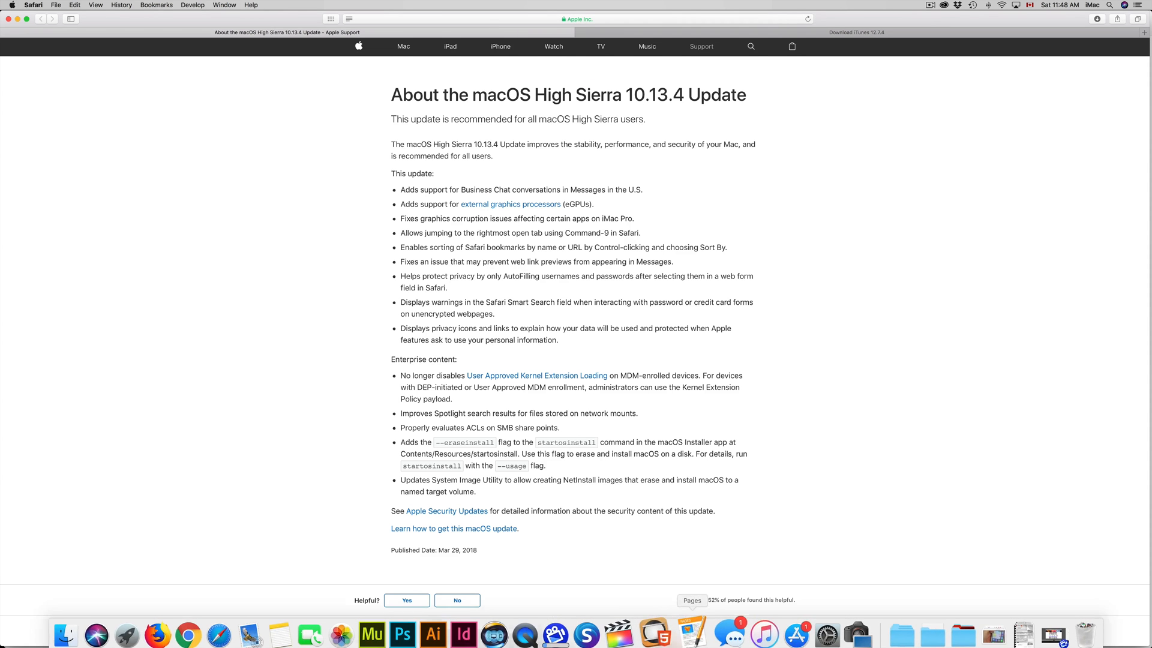
mouse_move(781, 630)
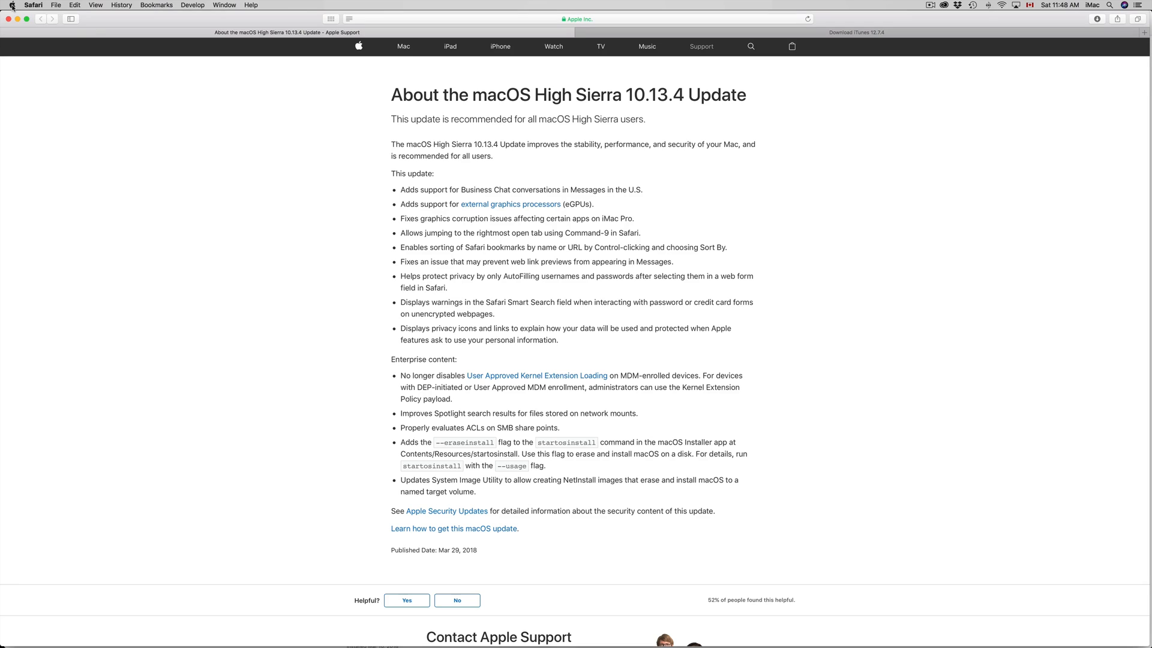
left_click(10, 4)
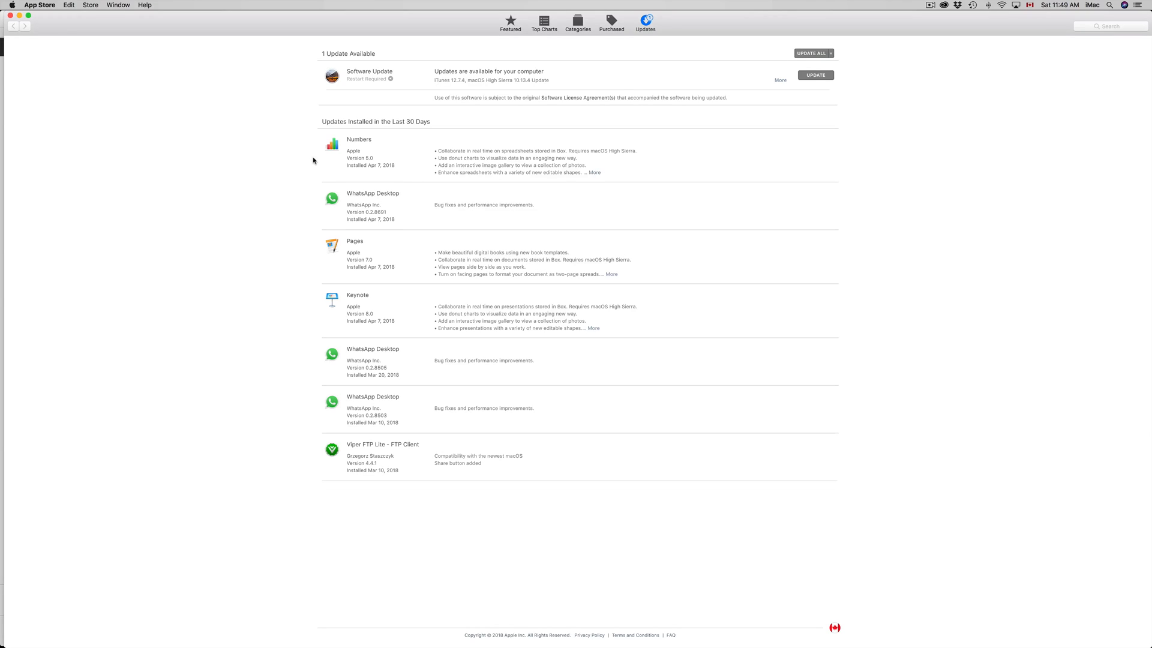
mouse_move(557, 277)
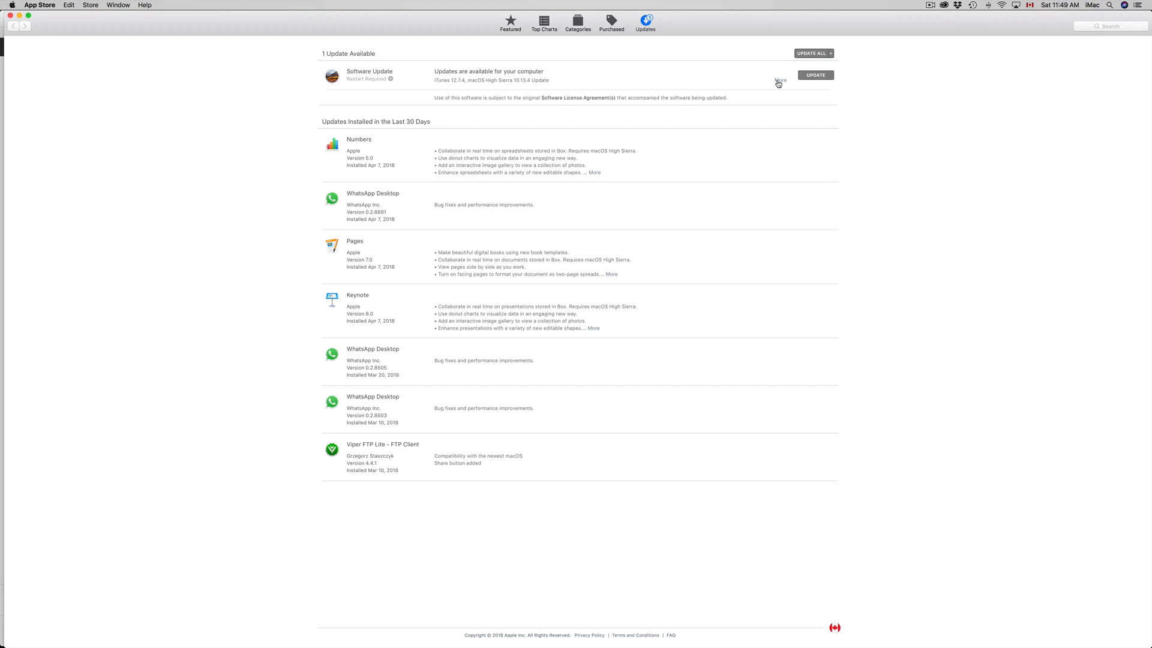
Expand the Software Update entry to list iTunes 12.7.4 and macOS High Sierra 10.13.4 separately.
left_click(780, 80)
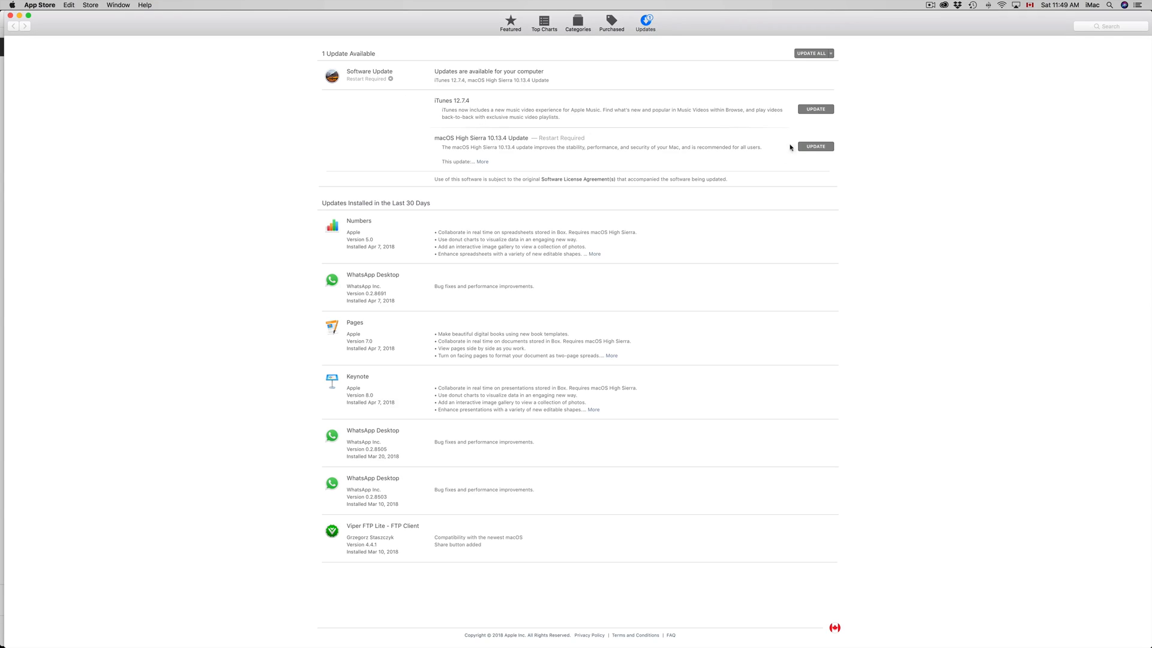
mouse_move(687, 143)
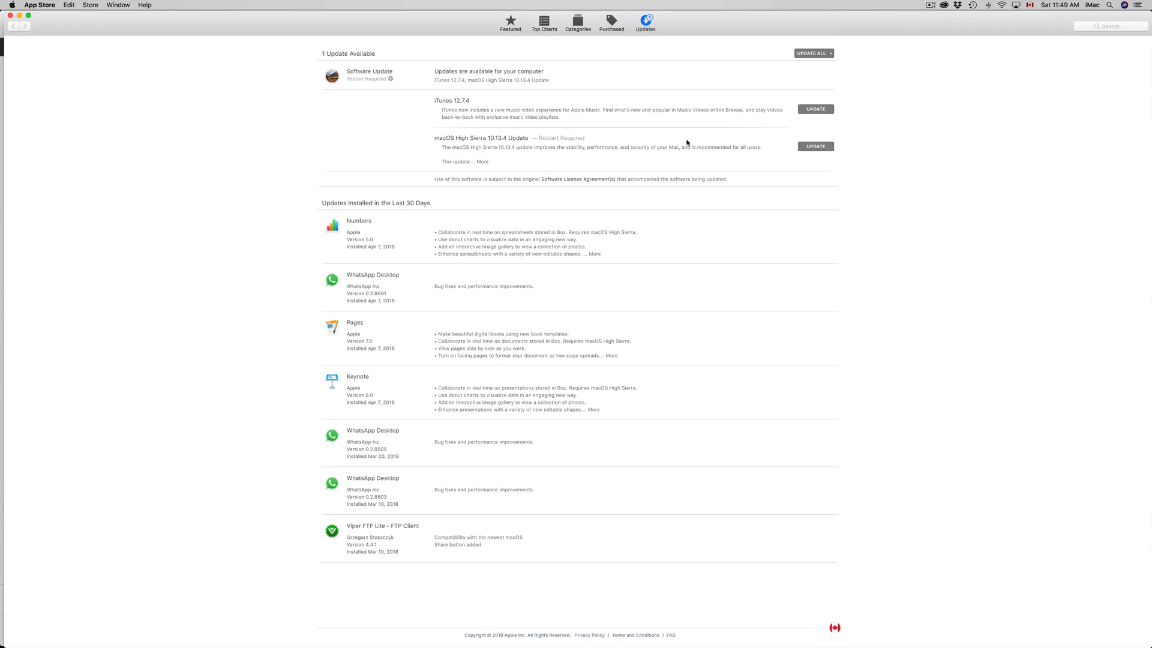
mouse_move(588, 137)
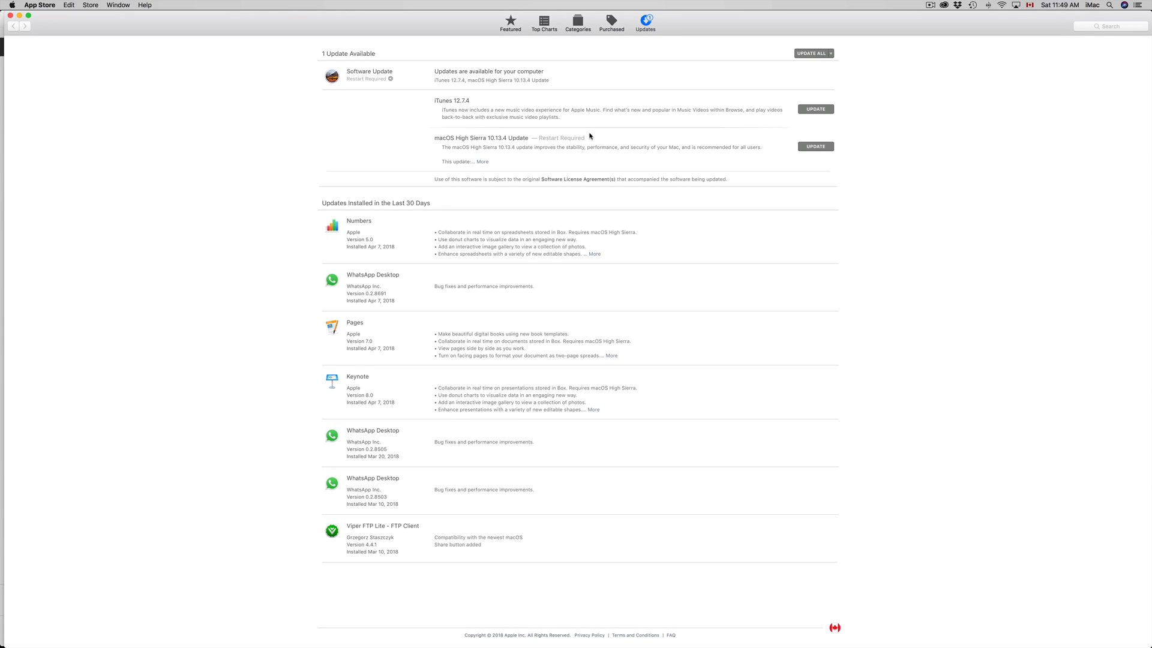
left_click(972, 5)
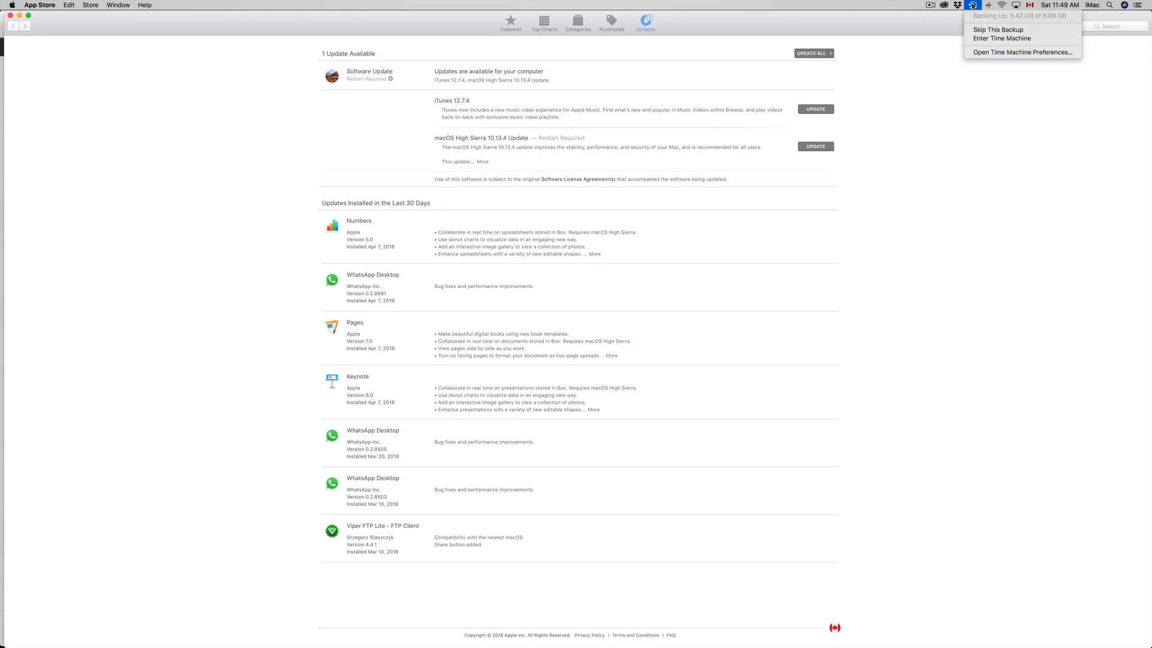
mouse_move(1000, 37)
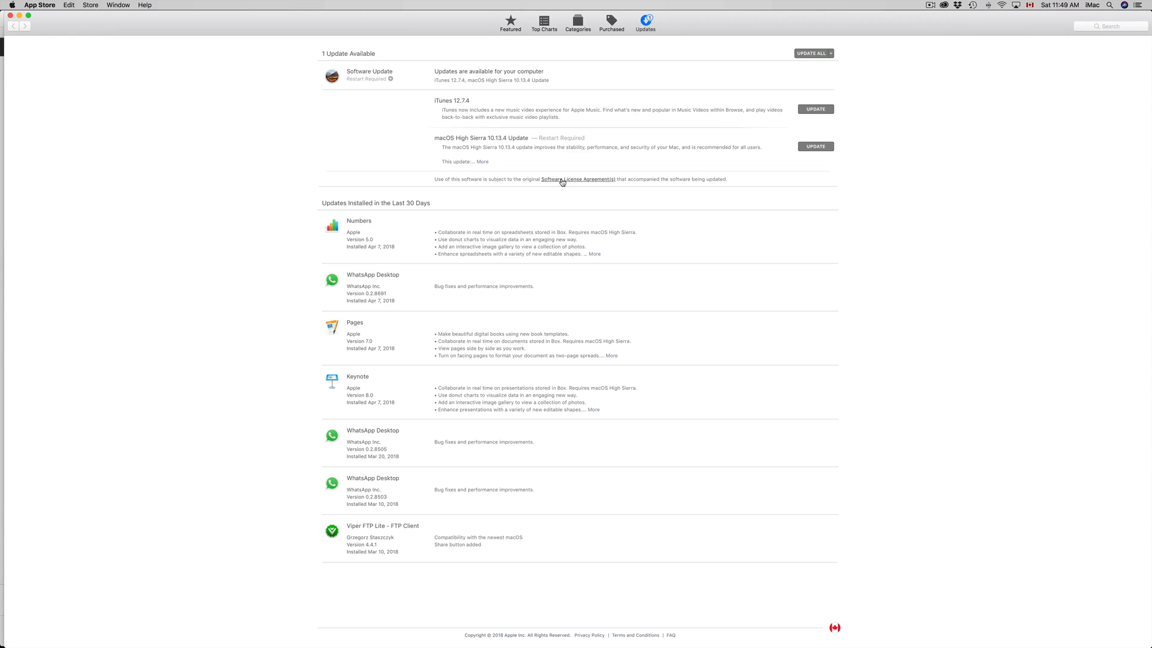
mouse_move(671, 160)
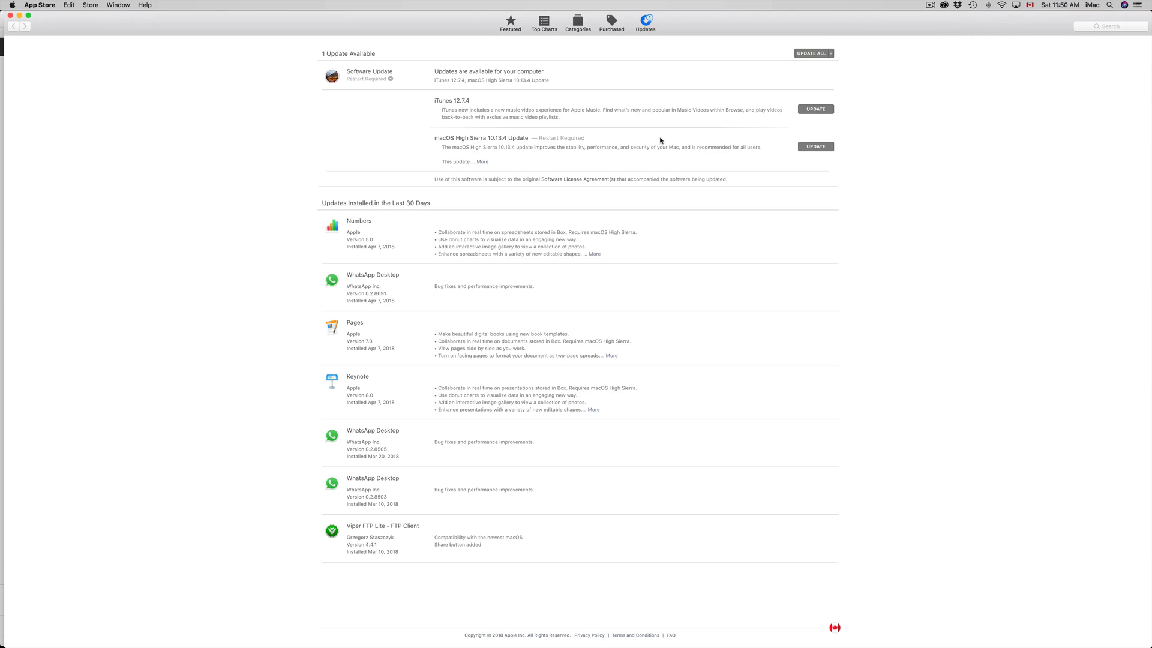
mouse_move(576, 162)
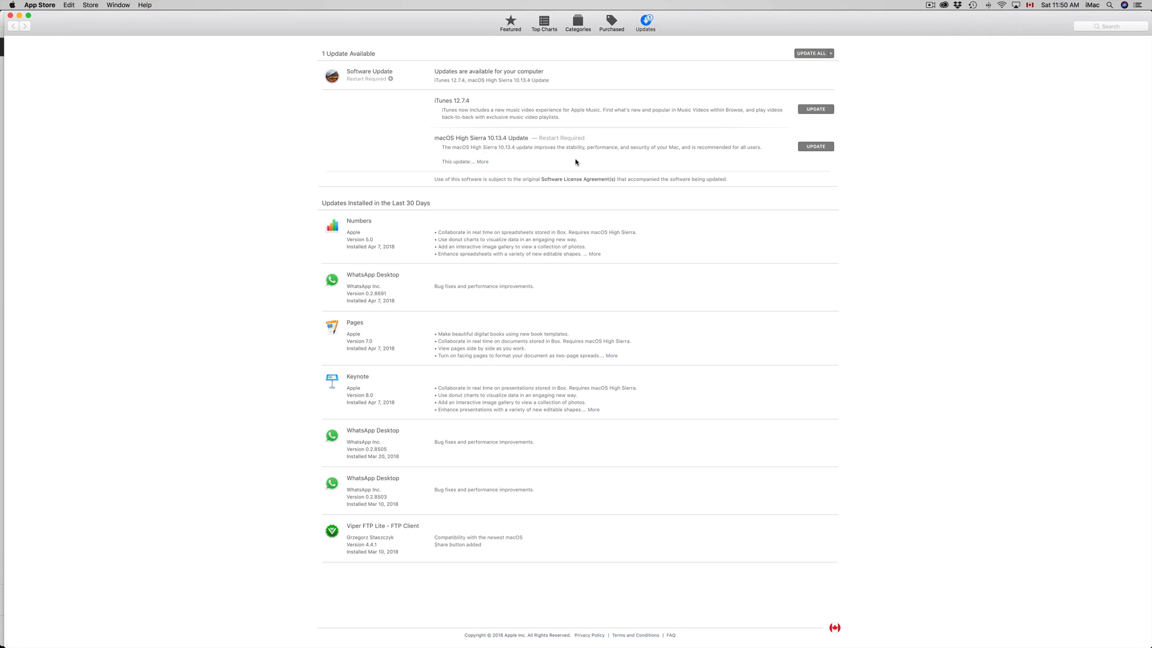
left_click(972, 5)
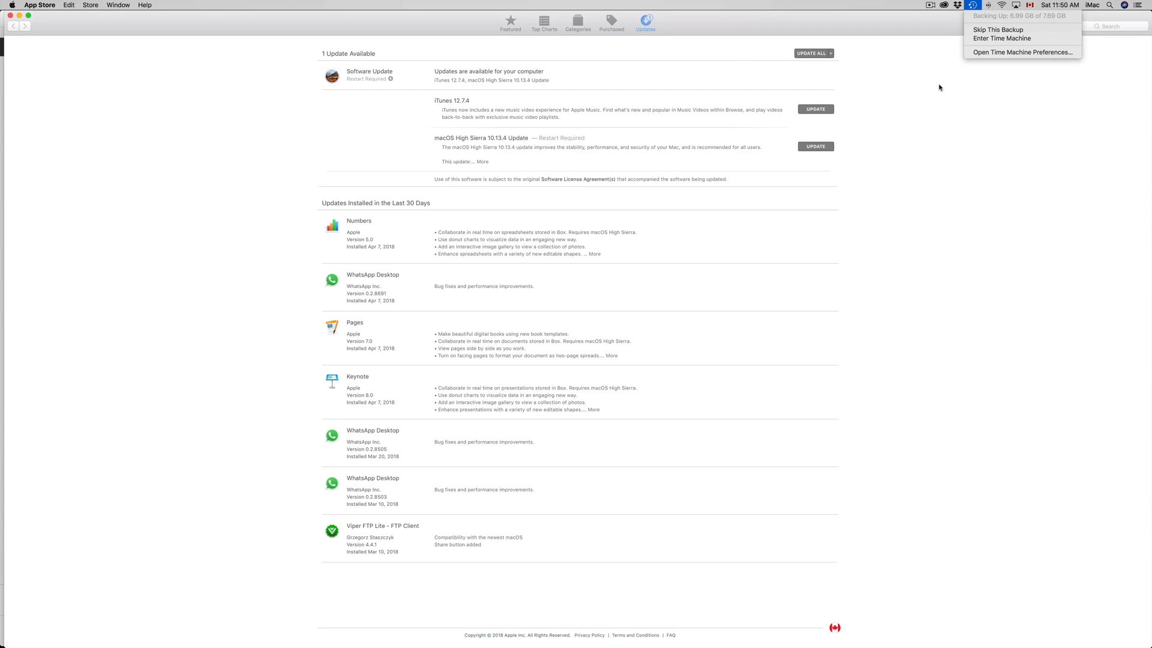
mouse_move(1002, 39)
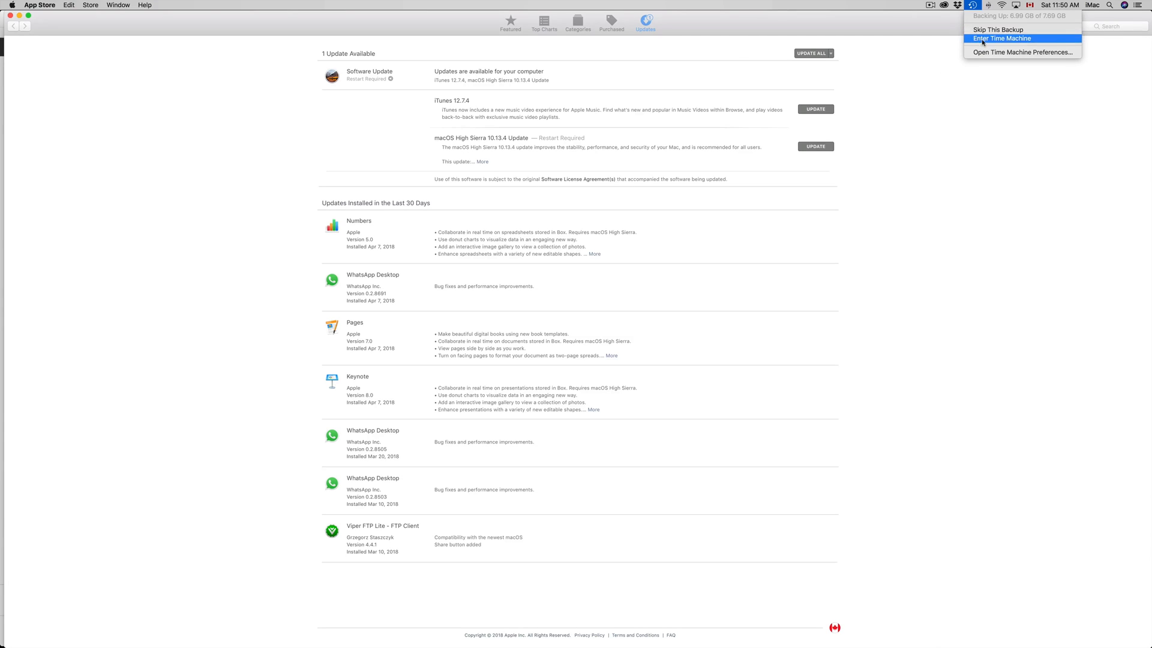
mouse_move(940, 103)
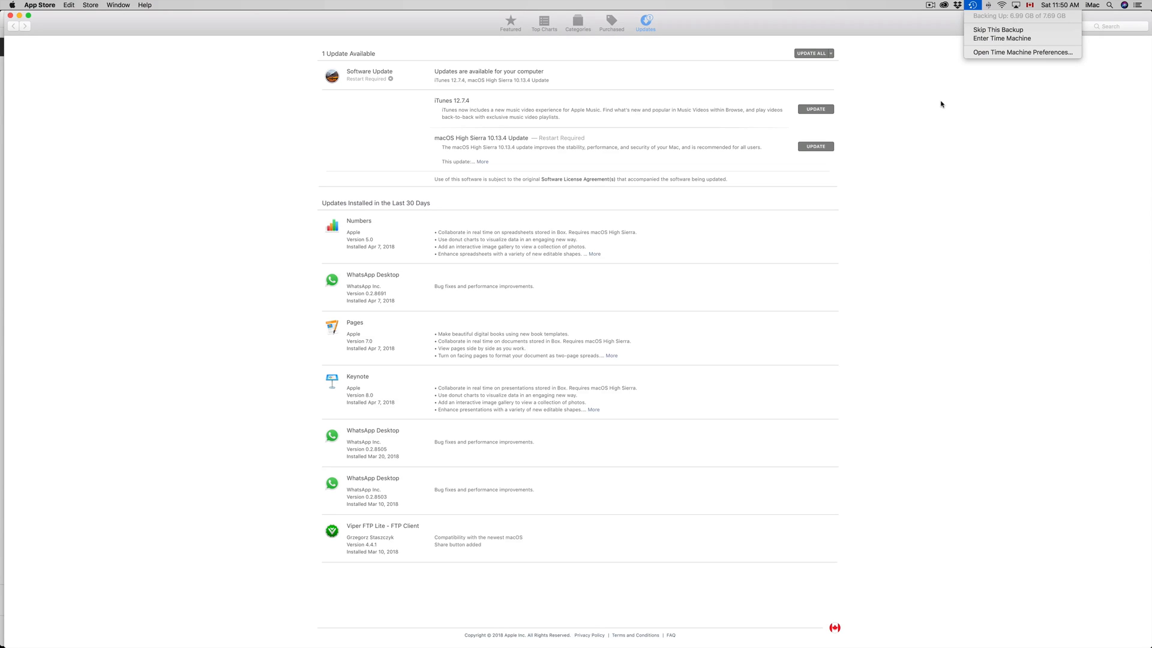
mouse_move(879, 175)
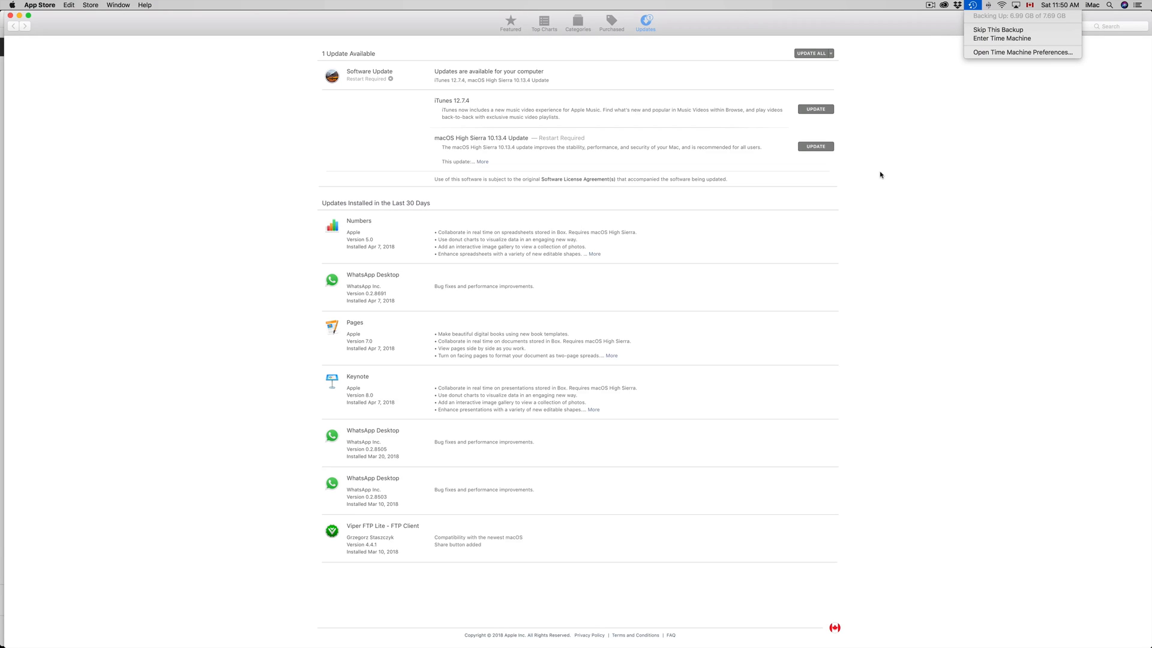
mouse_move(875, 156)
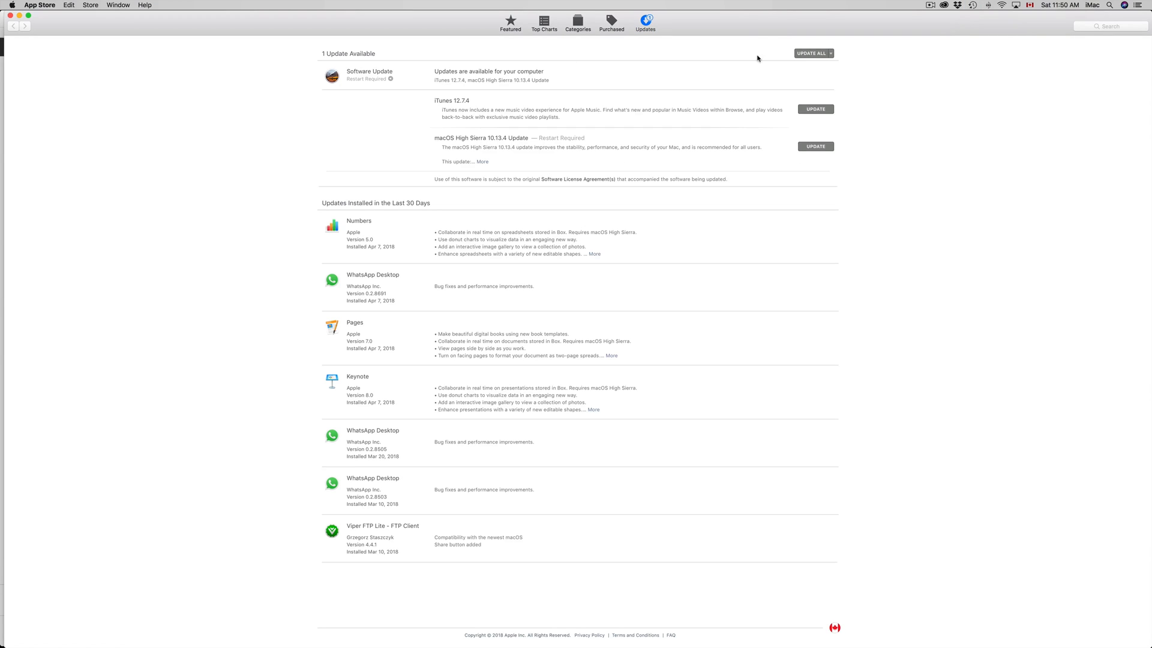
mouse_move(819, 76)
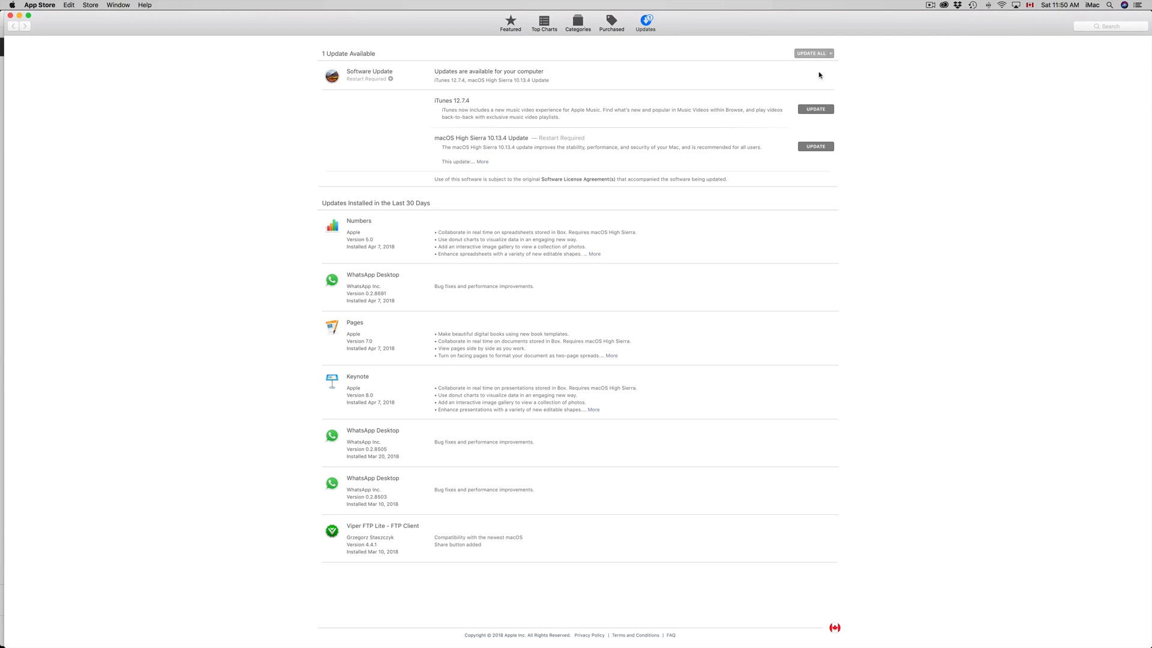
Update all and confirm Download & Restart for iTunes 12.7.4 and macOS 10.13.4.
left_click(812, 53)
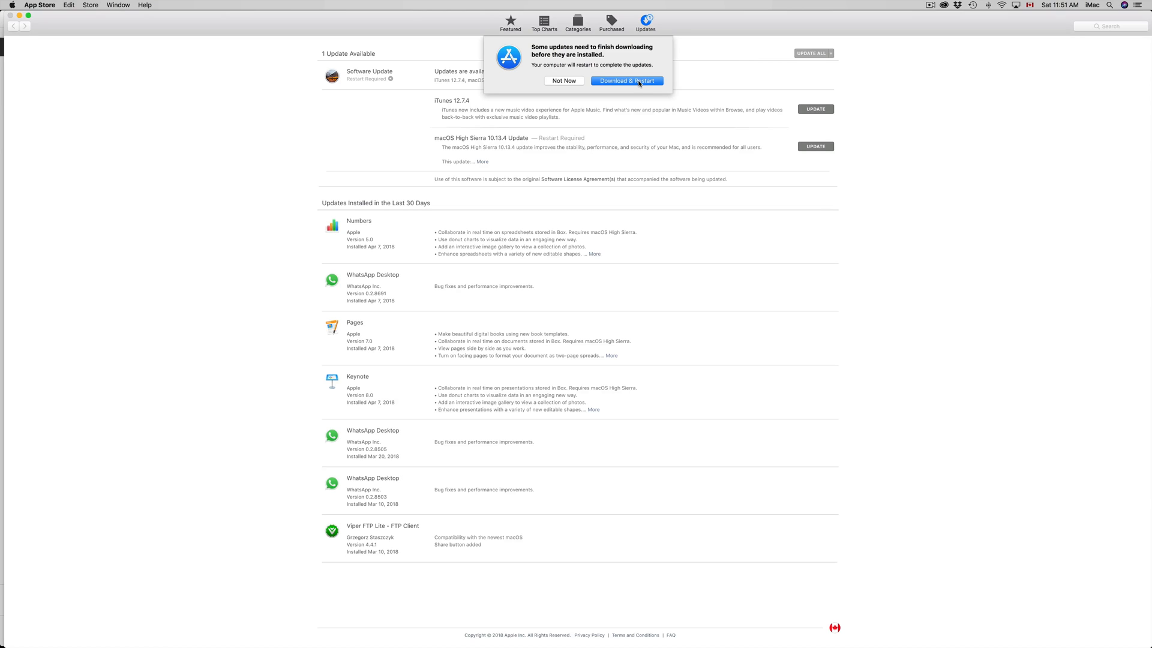
mouse_move(482, 165)
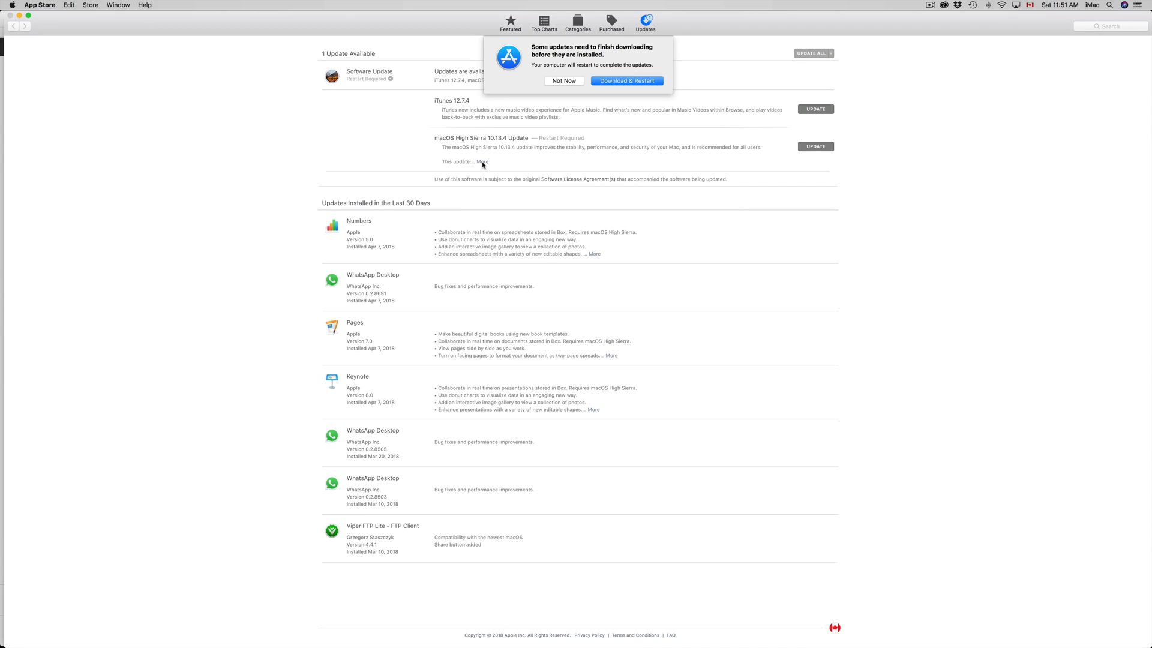
left_click(627, 81)
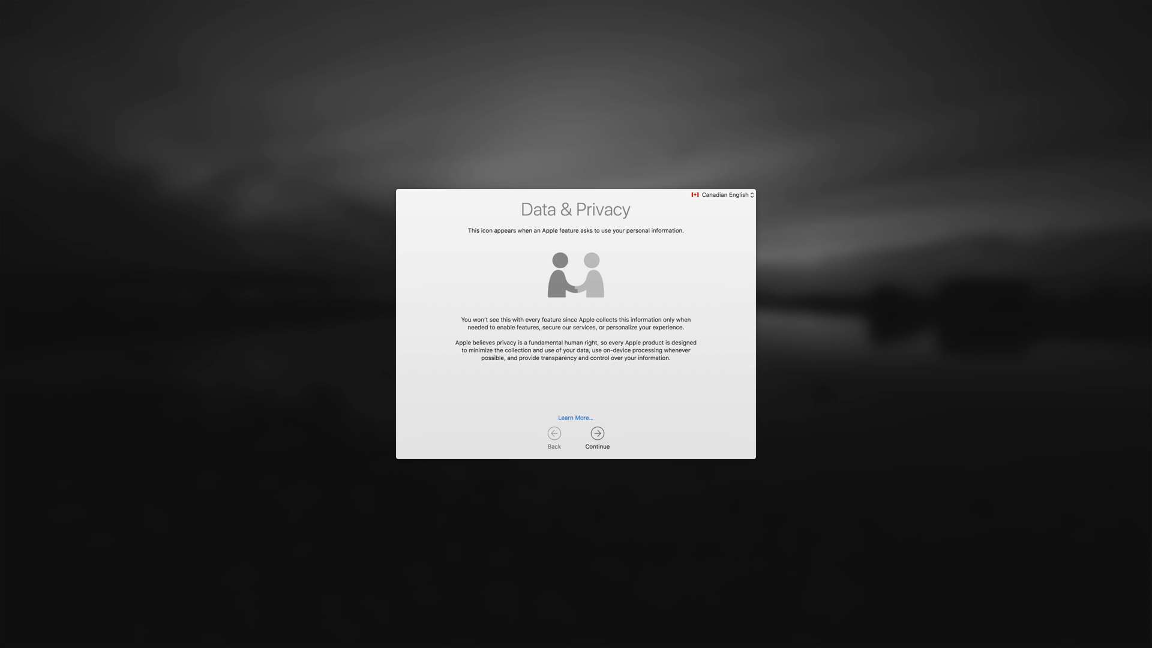
Continue past the Data & Privacy notice so Setup Assistant starts setting up the Mac.
left_click(596, 433)
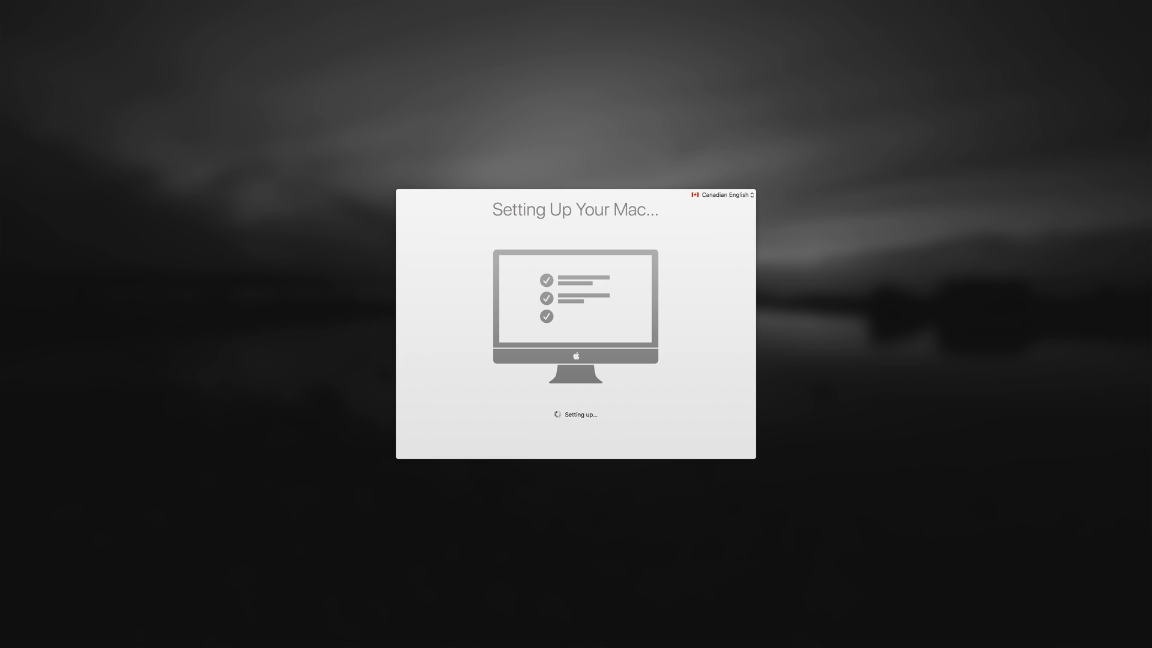